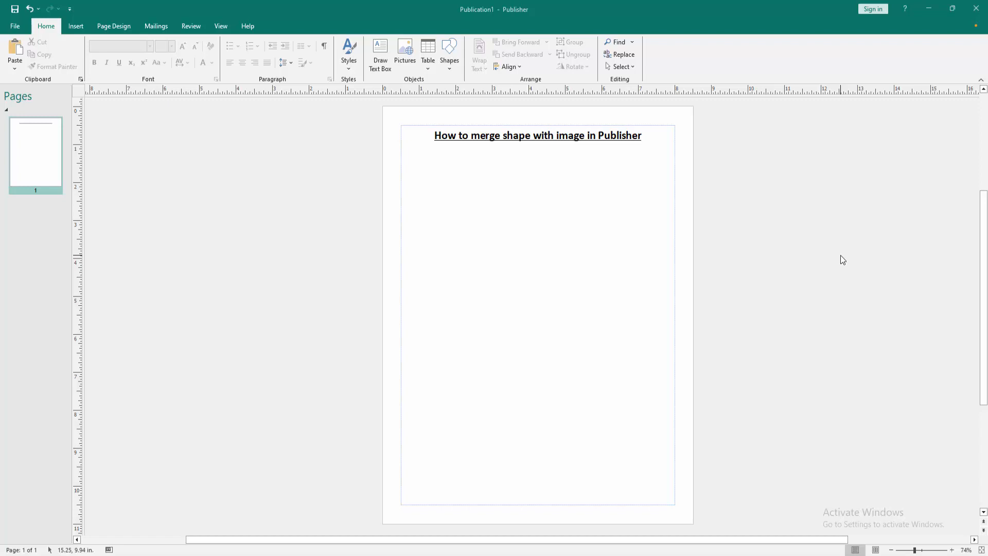
mouse_move(76, 26)
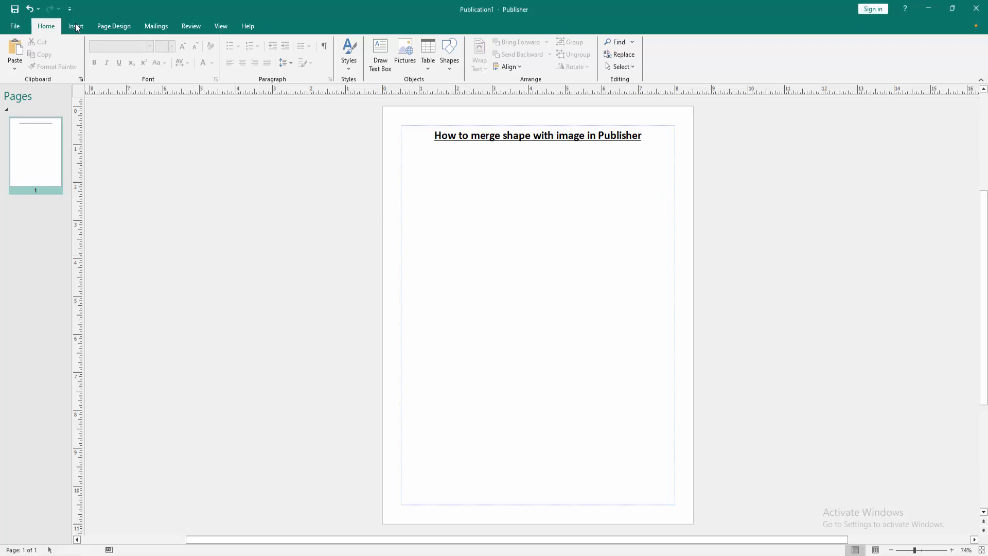
- Switch the ribbon to the Insert tools for adding content to the page
click(75, 26)
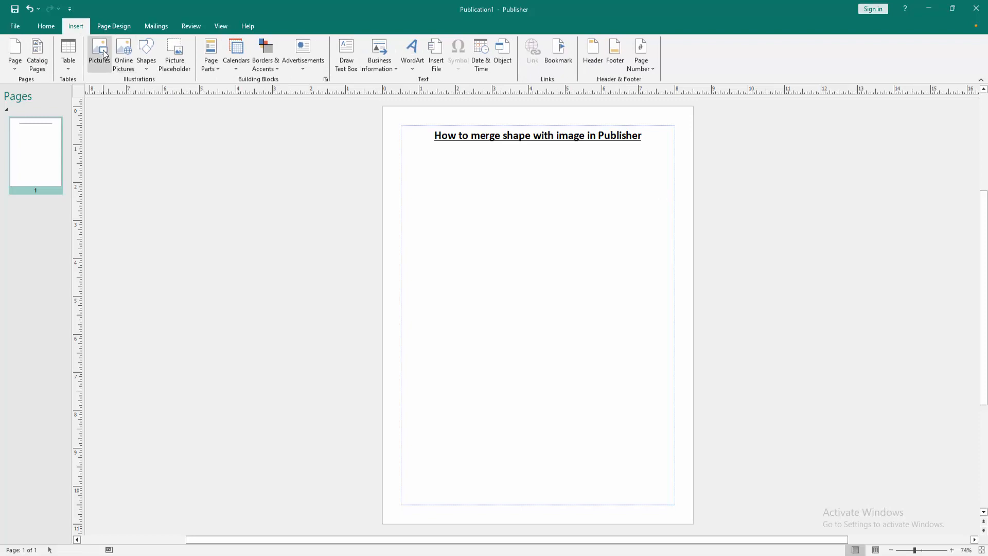
- Insert the fern photo IMG_5315 and centre it below the title
click(99, 51)
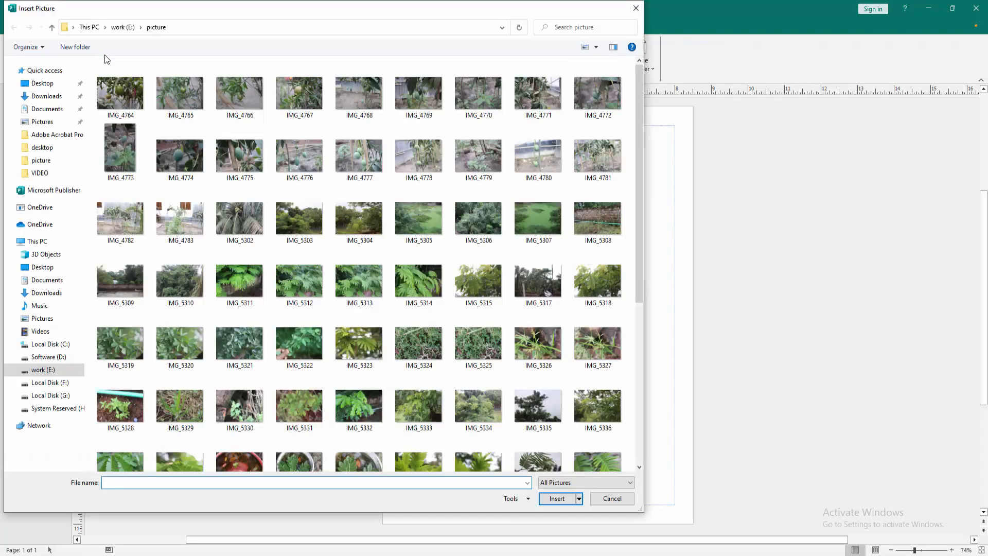
click(120, 93)
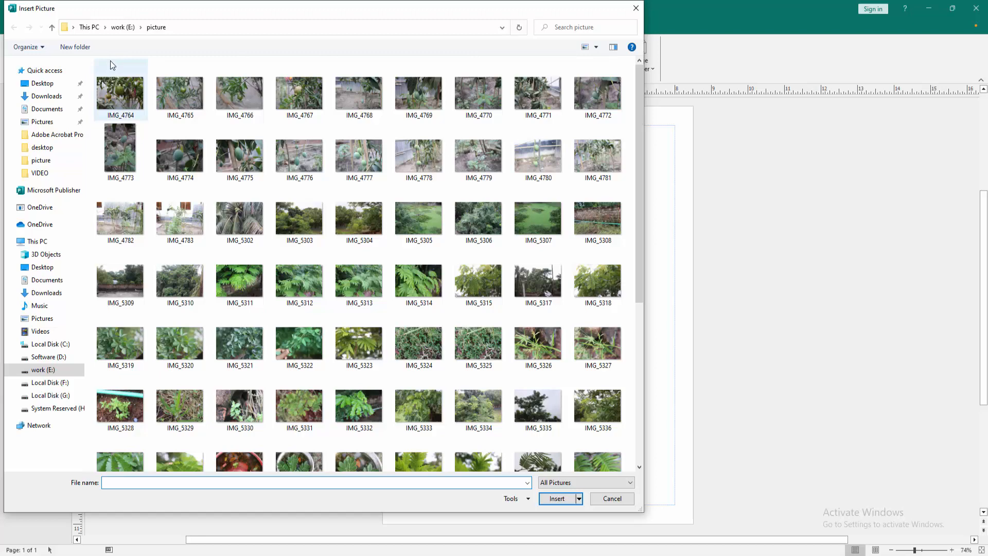
click(478, 279)
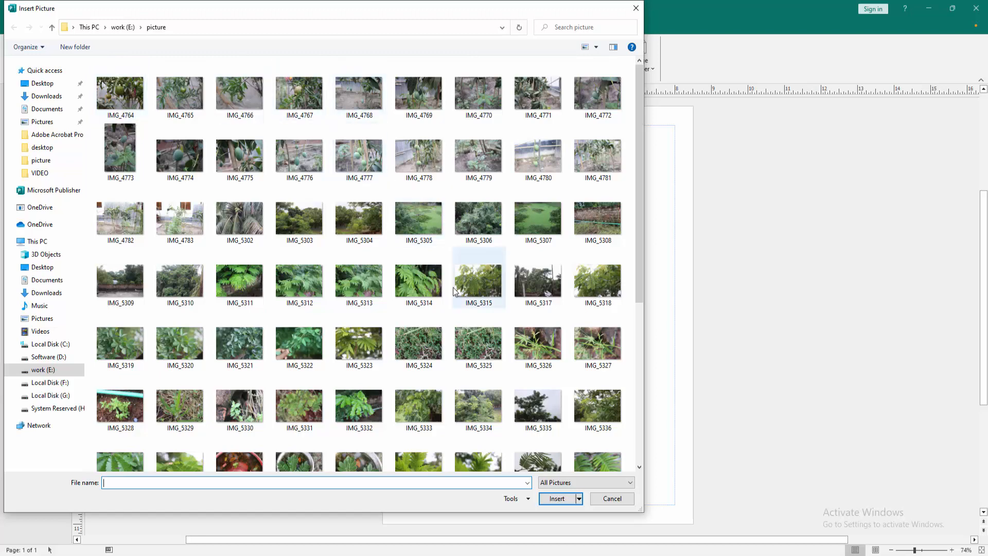
click(611, 498)
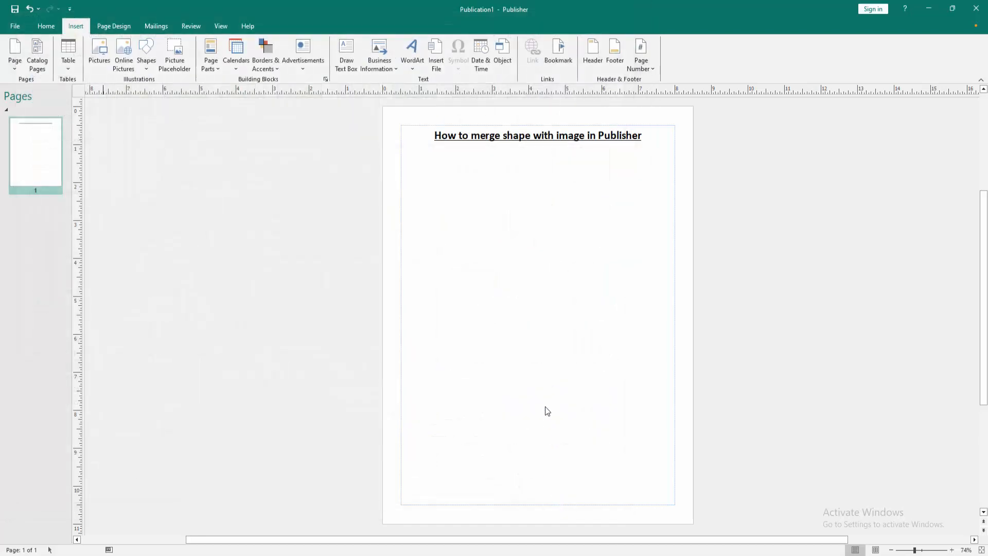
click(99, 49)
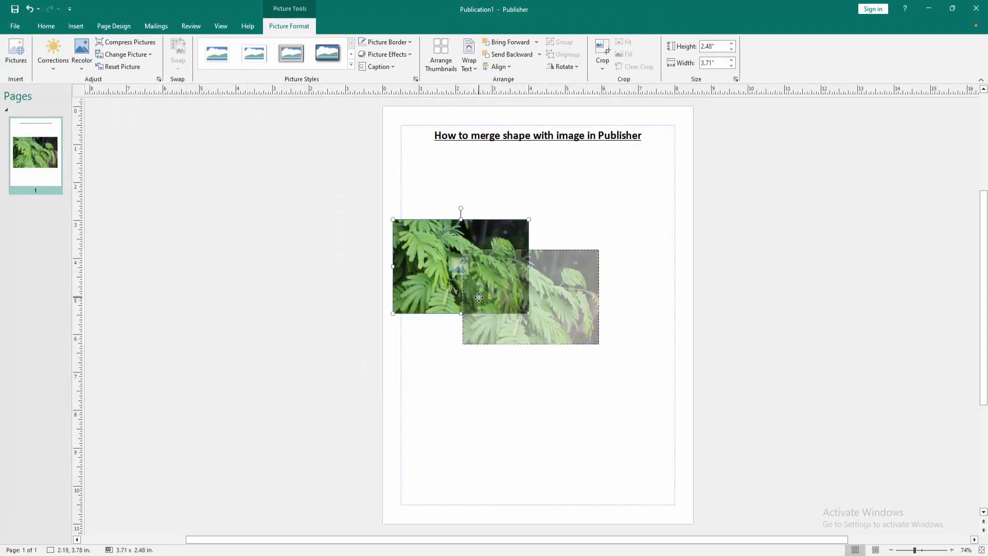
click(76, 25)
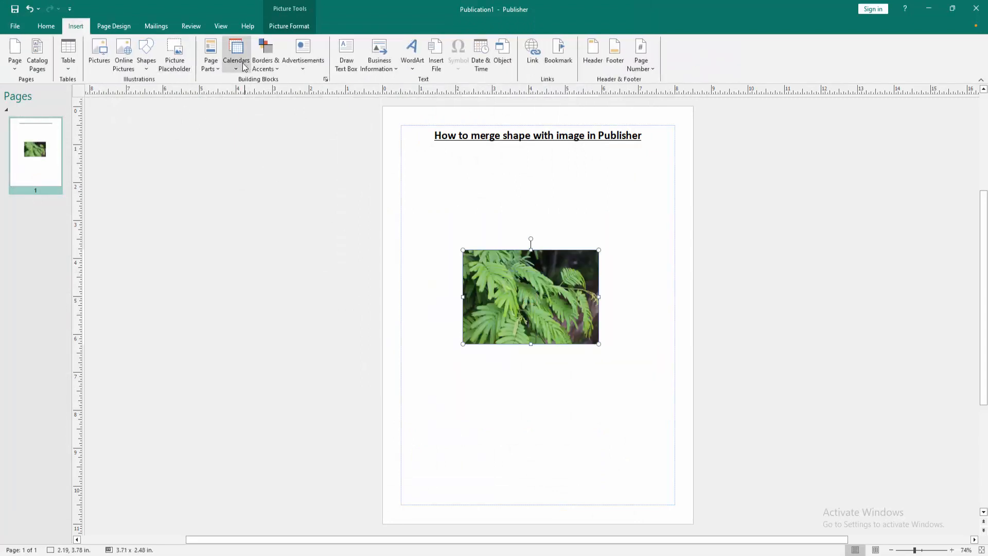
click(146, 53)
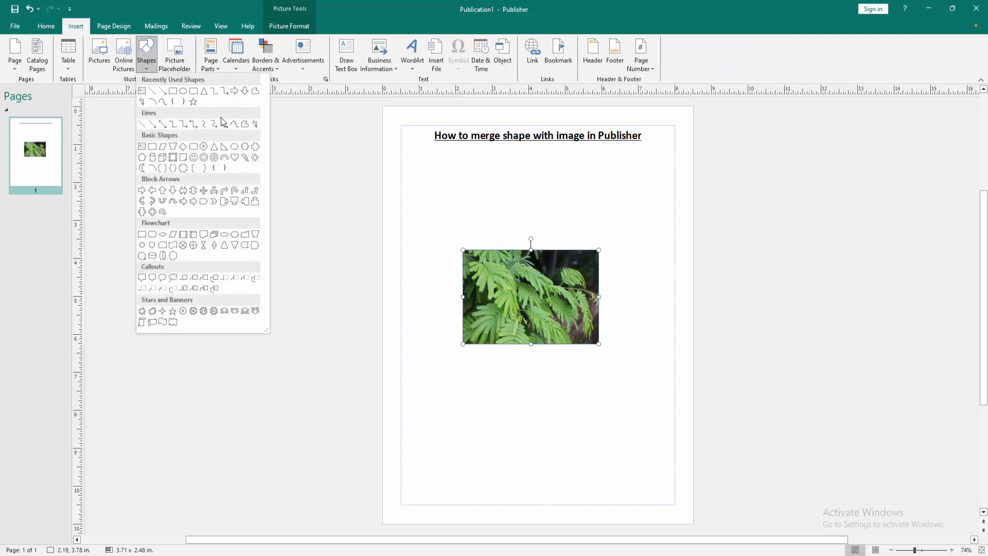
mouse_move(193, 92)
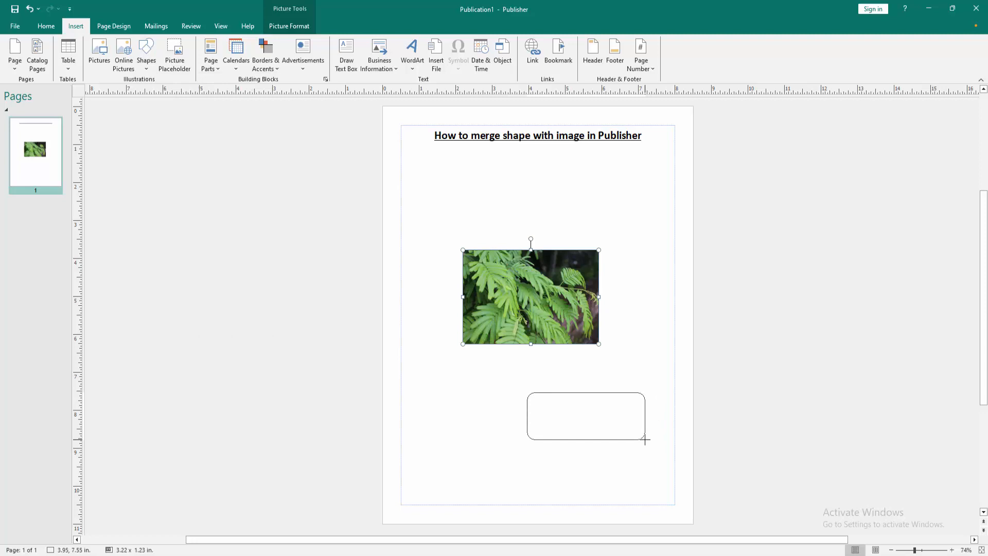
- Draw a rounded rectangle shape on the page beneath the fern photo
click(585, 415)
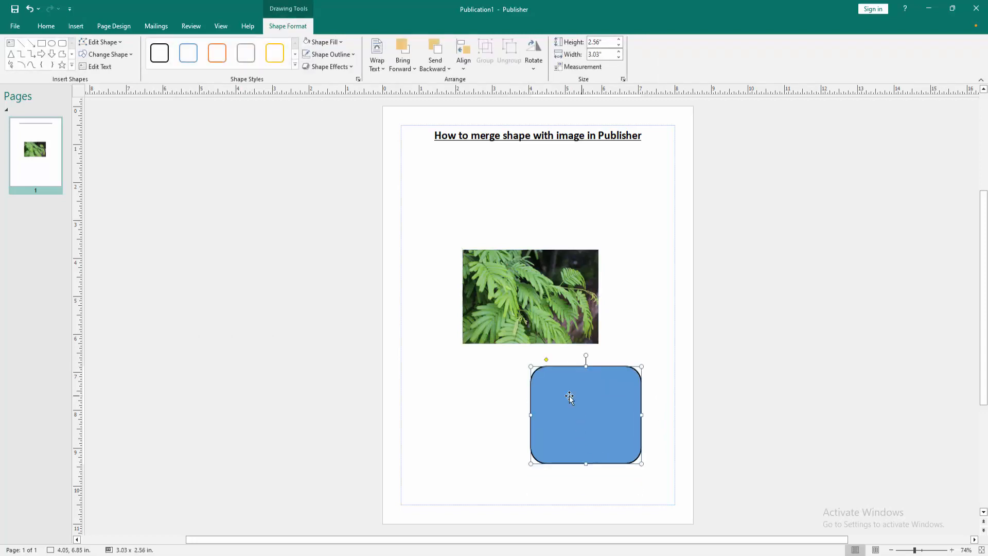
click(294, 65)
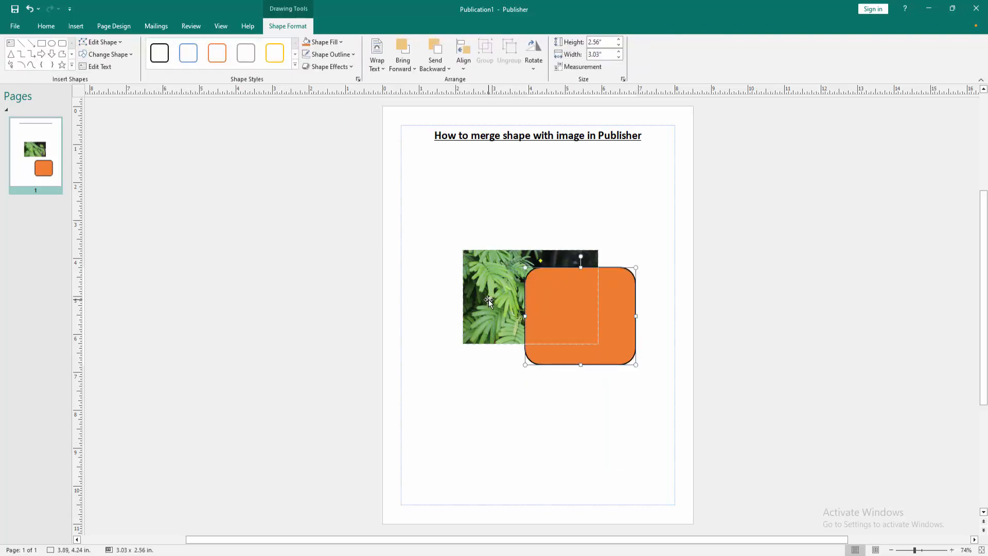
- Select the fern photo together with the orange rounded rectangle
click(498, 297)
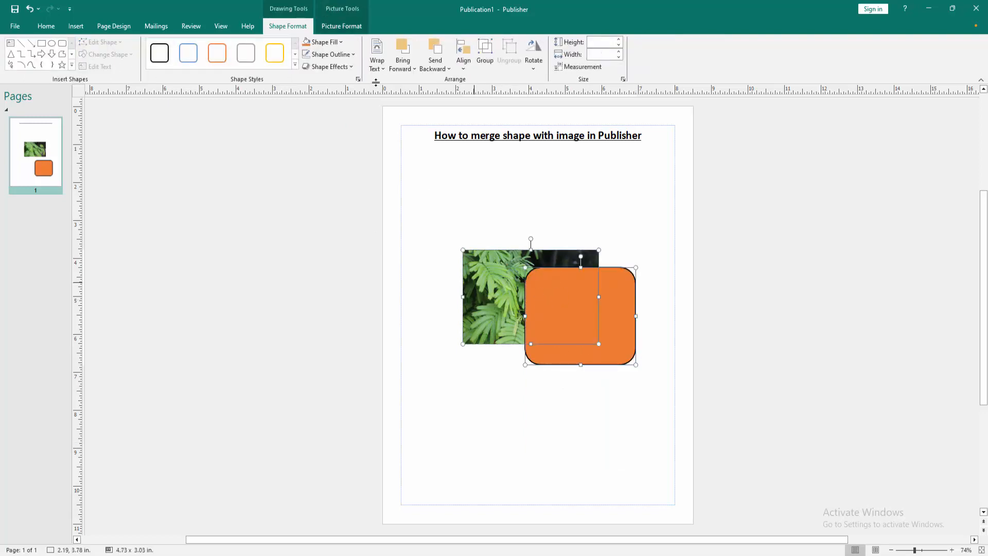
mouse_move(463, 51)
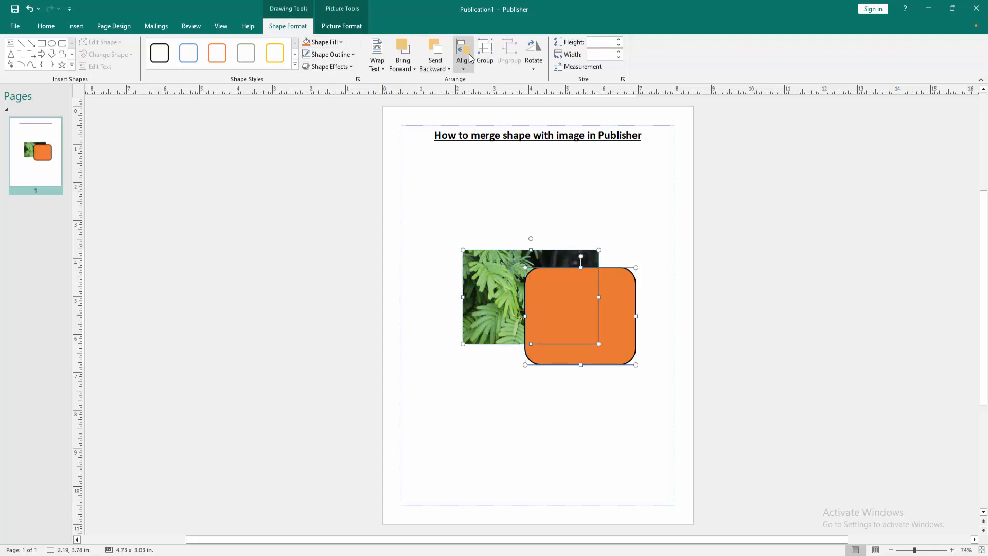